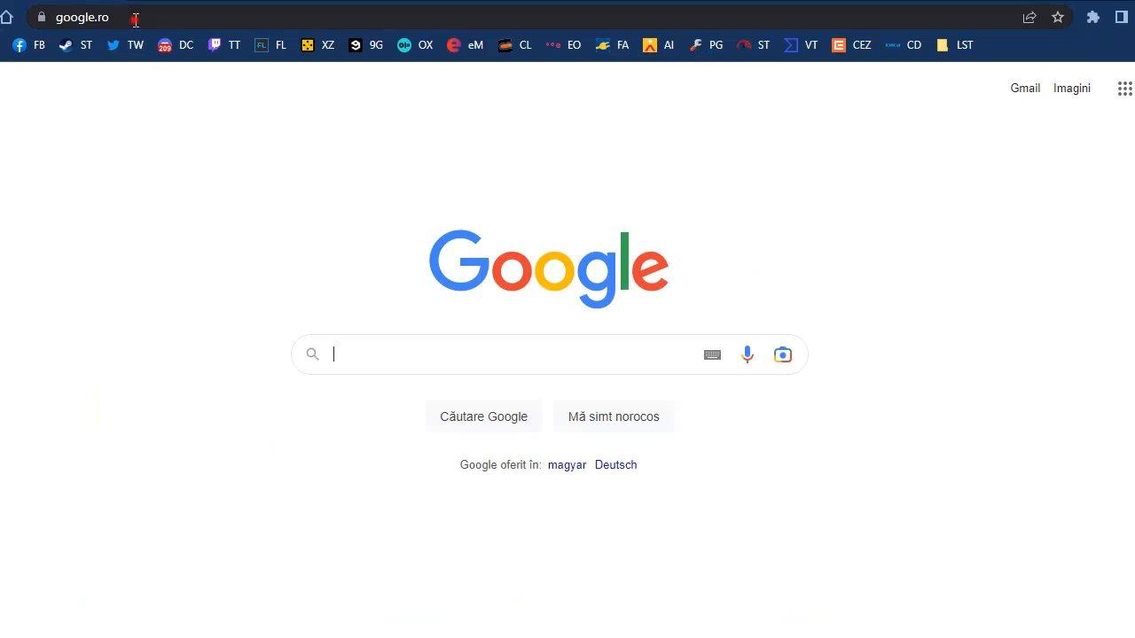
pyautogui.write('http://router.miwifi.com/')
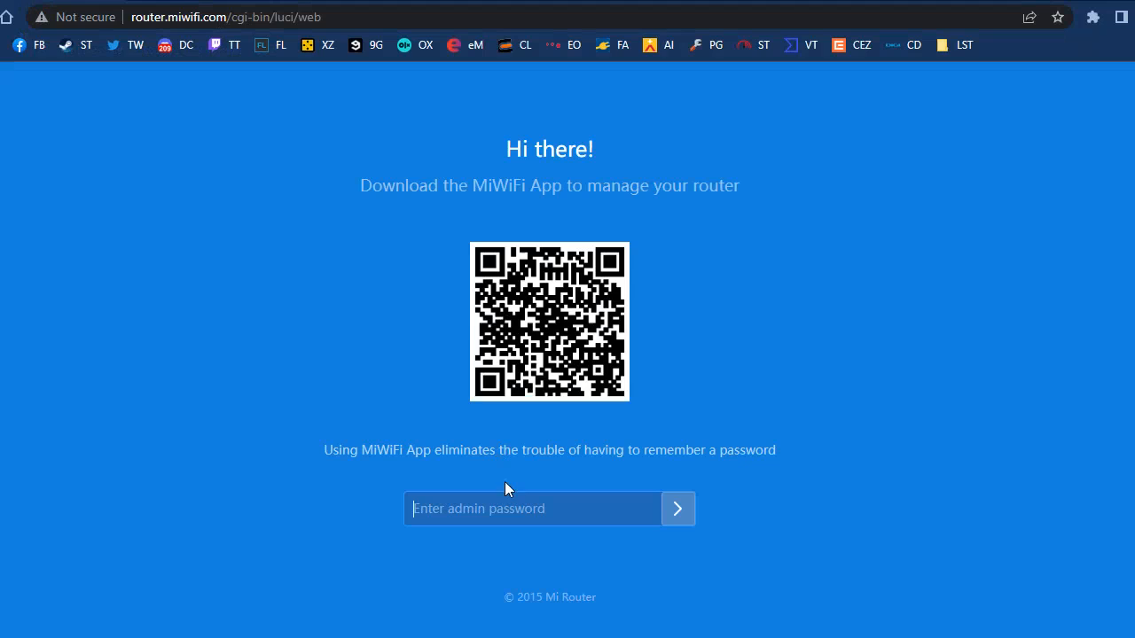
# Log in to the MiWiFi admin with the password and land on the status dashboard
pyautogui.click(531, 507)
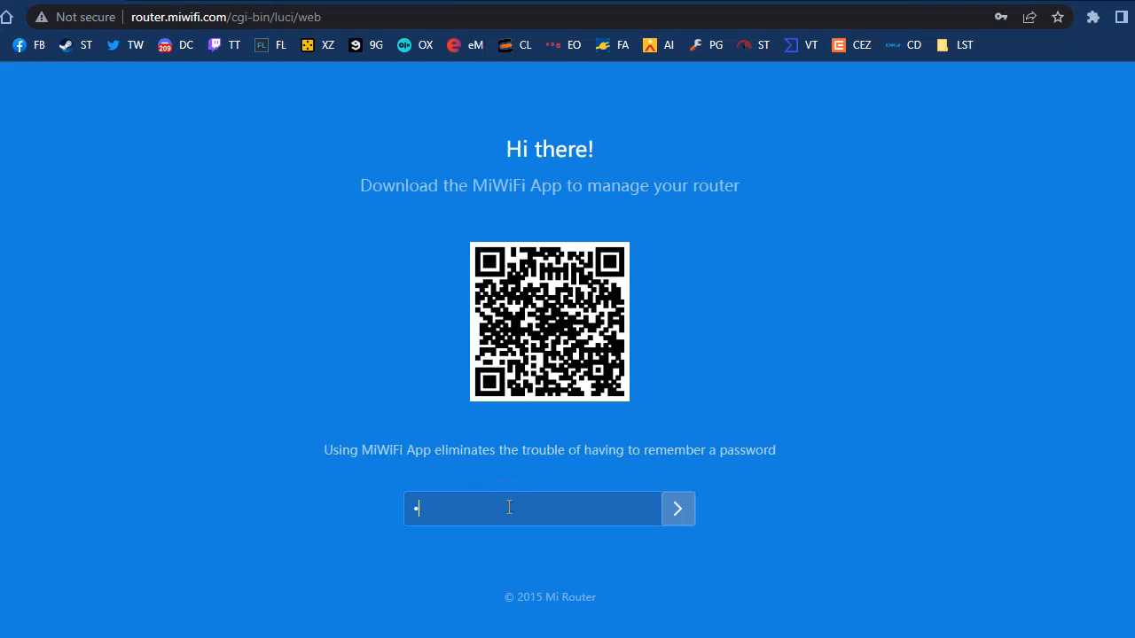
pyautogui.write('password')
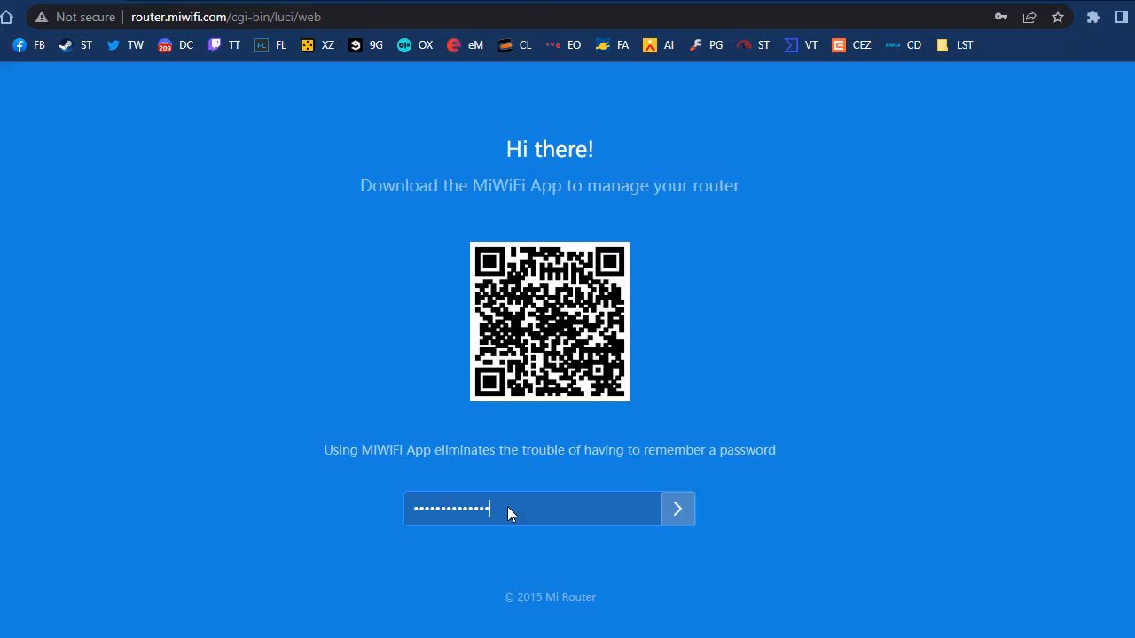
pyautogui.click(677, 507)
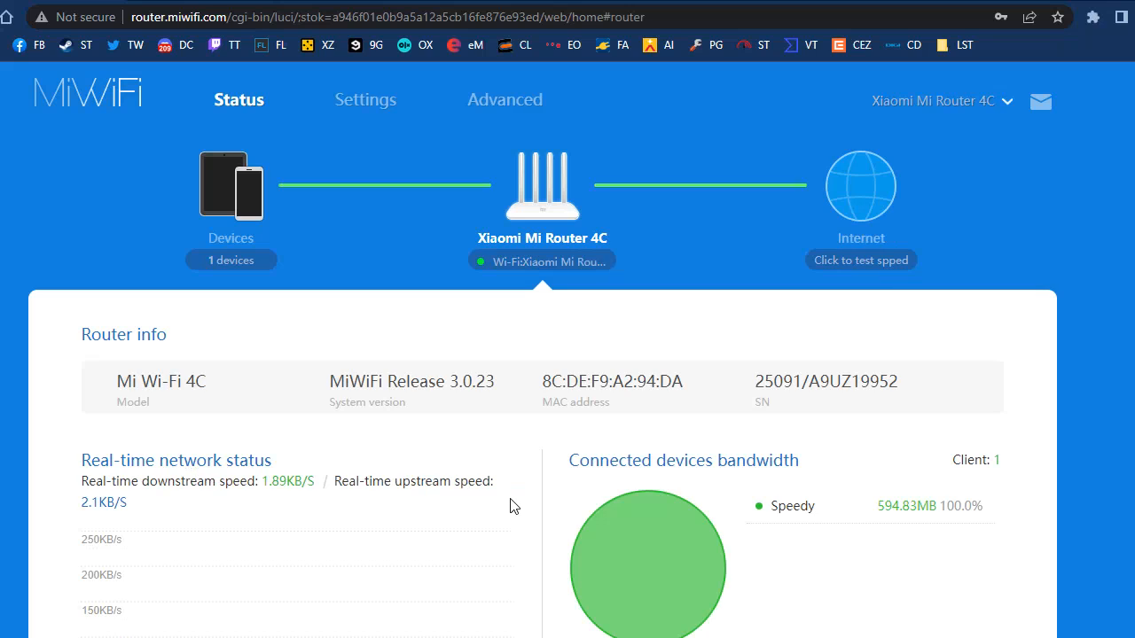
pyautogui.moveTo(394, 234)
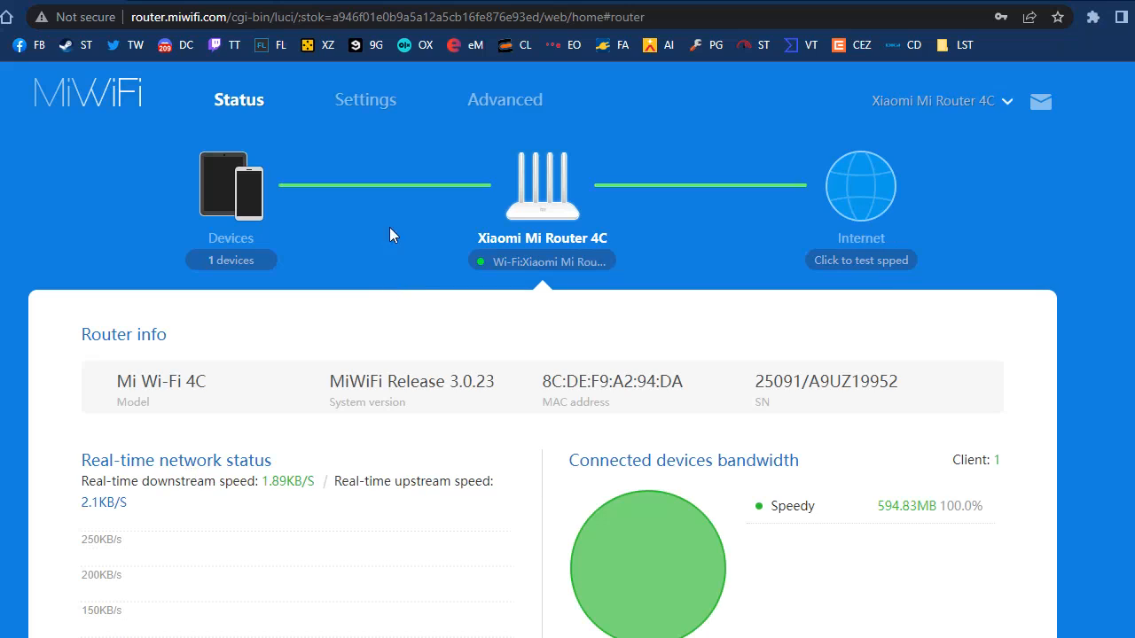
pyautogui.moveTo(108, 64)
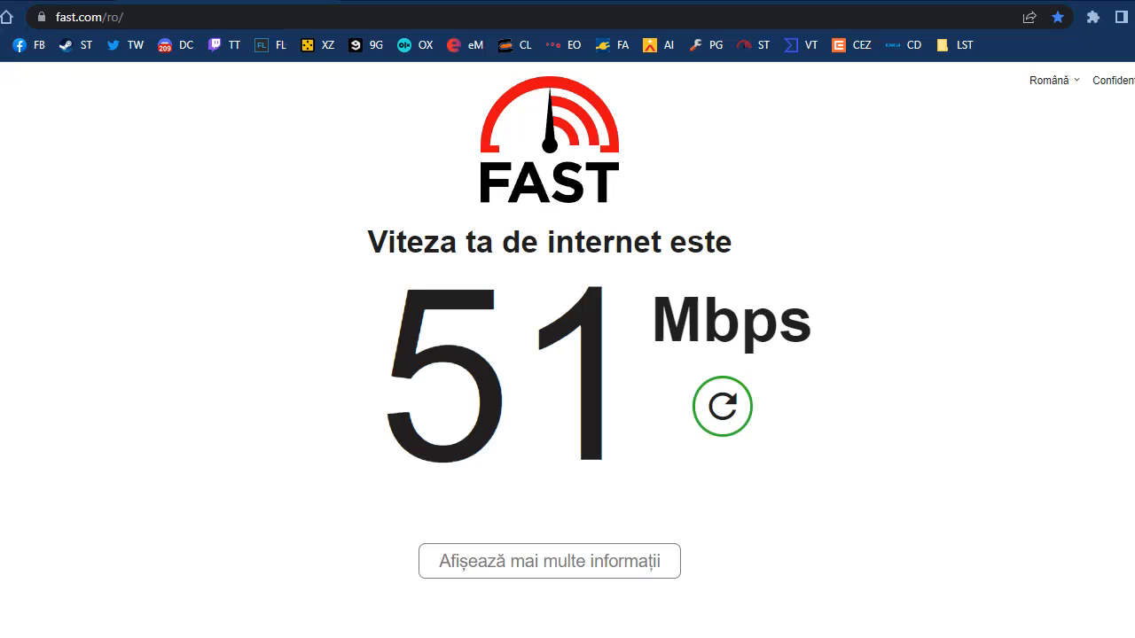
# Return to the router admin tab after the 51 Mbps Fast.com result
pyautogui.click(87, 18)
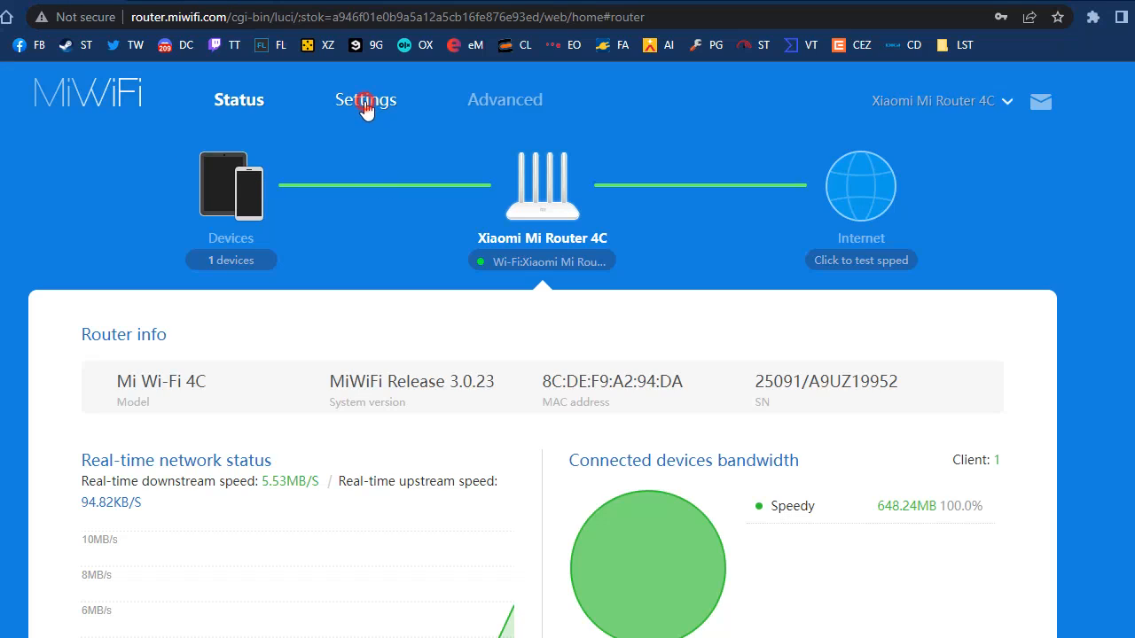
# Set the Wi-Fi to wireless channel 2 with 40M bandwidth and save, reaching the reboot prompt
pyautogui.click(365, 99)
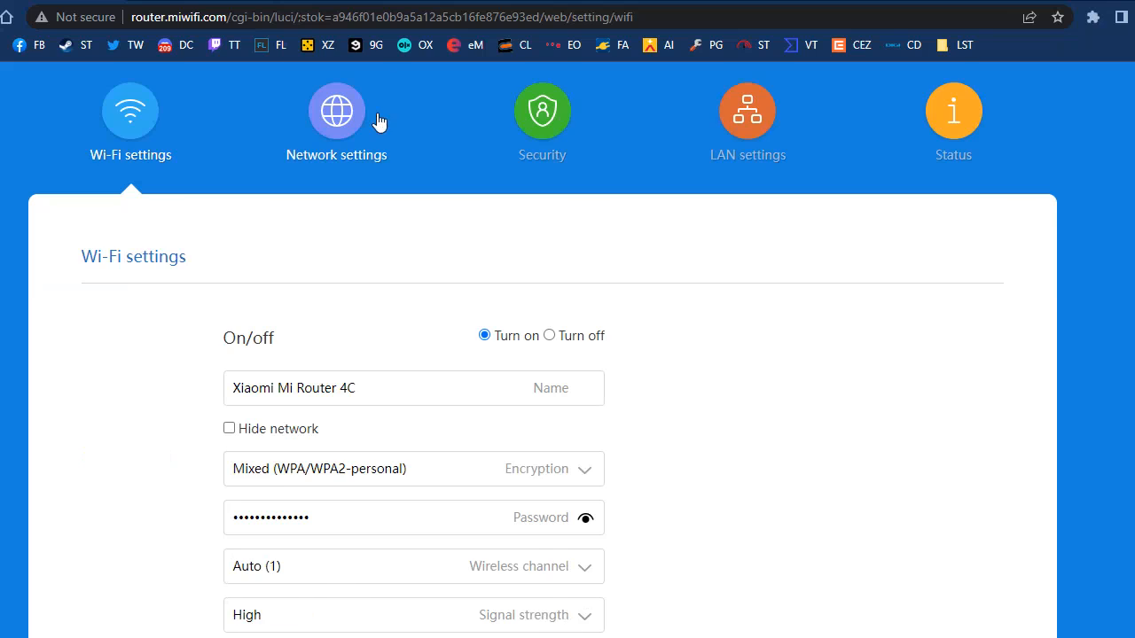
pyautogui.scroll(-3)
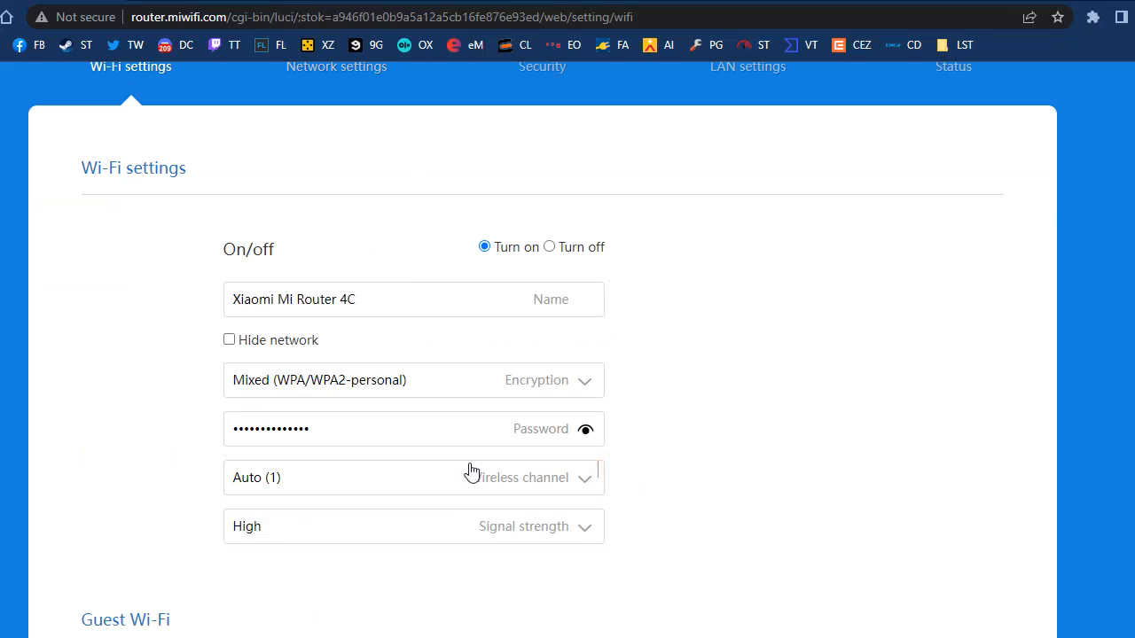
pyautogui.click(411, 477)
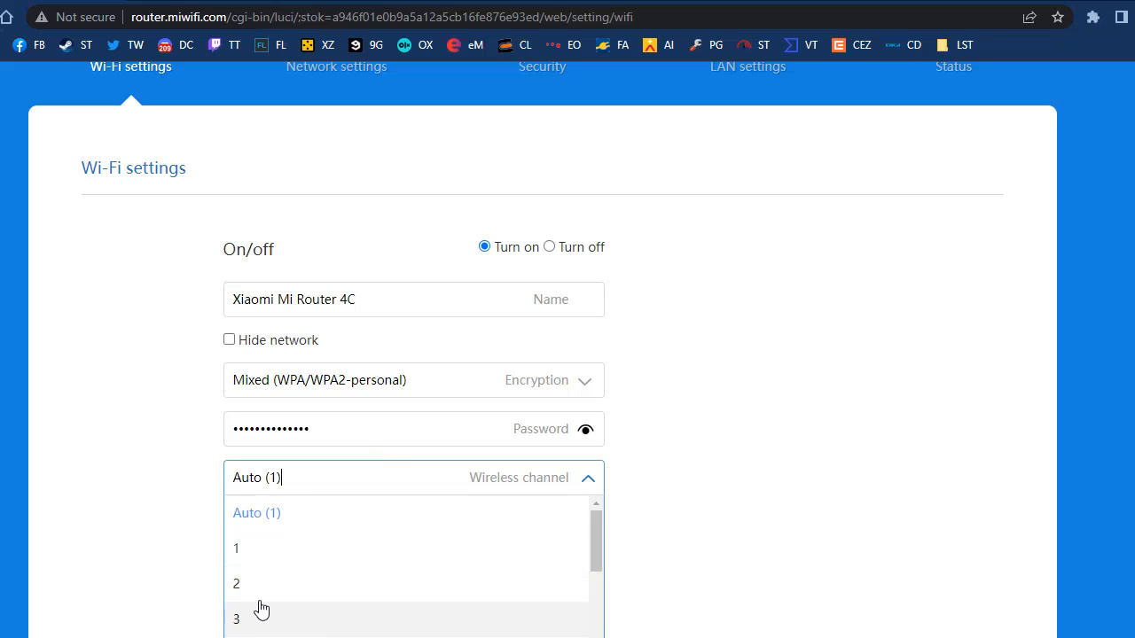
pyautogui.click(236, 583)
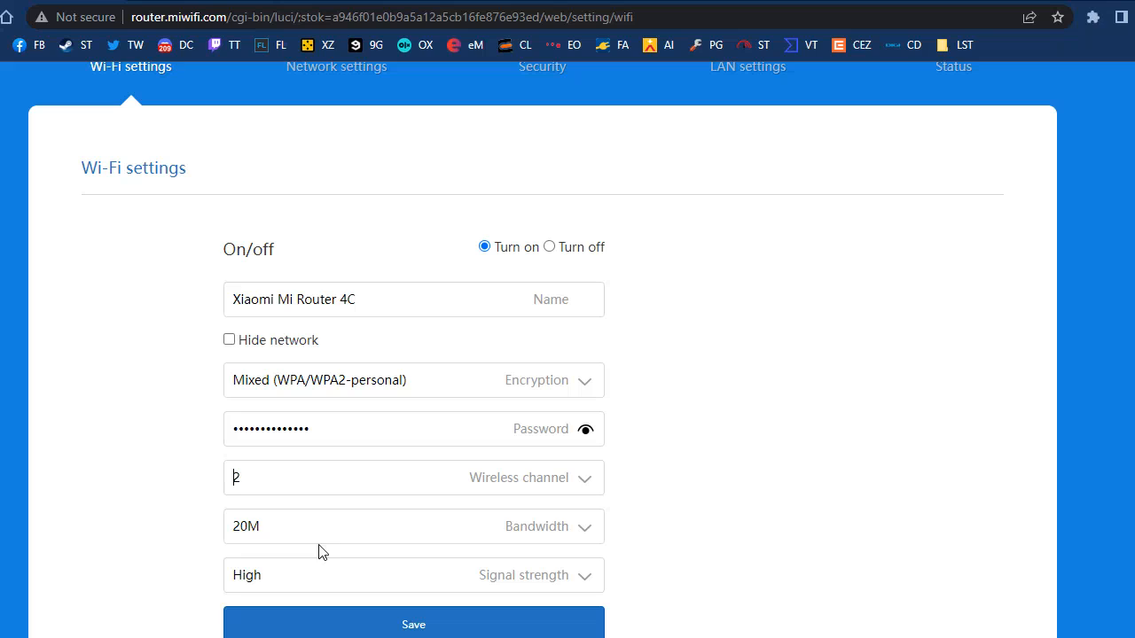
pyautogui.click(413, 525)
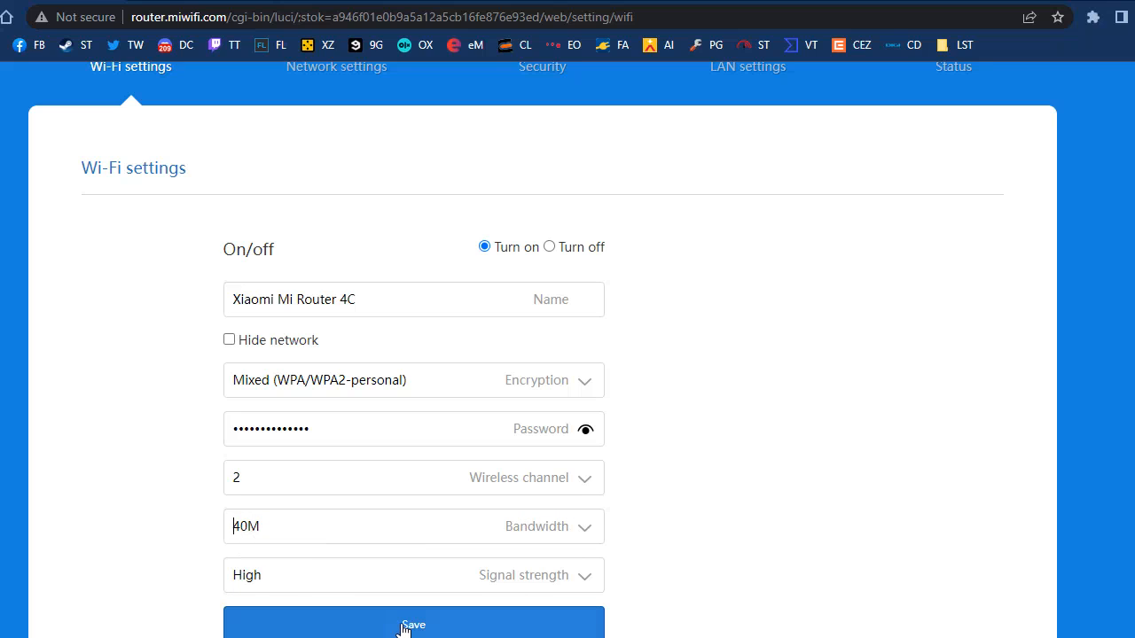
pyautogui.click(413, 624)
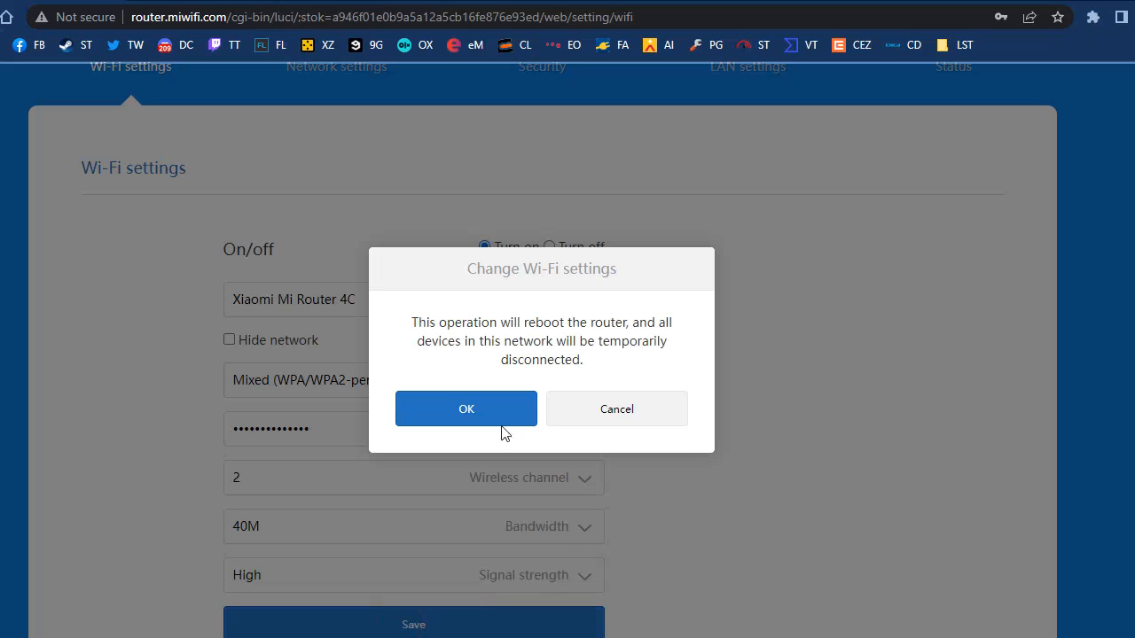
pyautogui.click(467, 408)
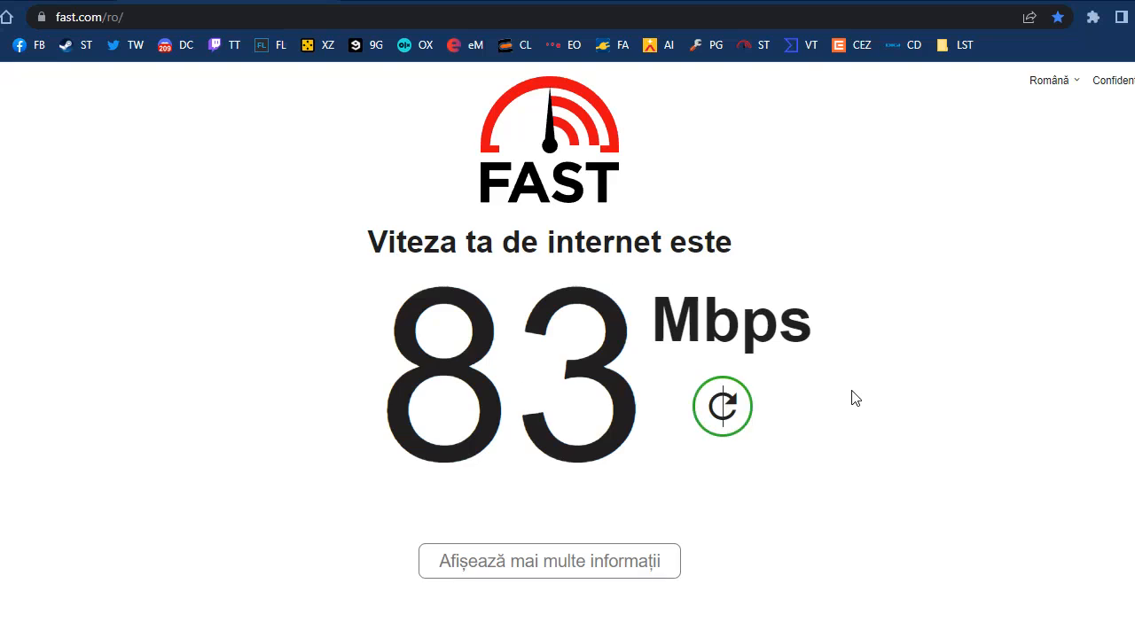
# Return to the router admin page after the 83 Mbps Fast.com result
pyautogui.click(721, 406)
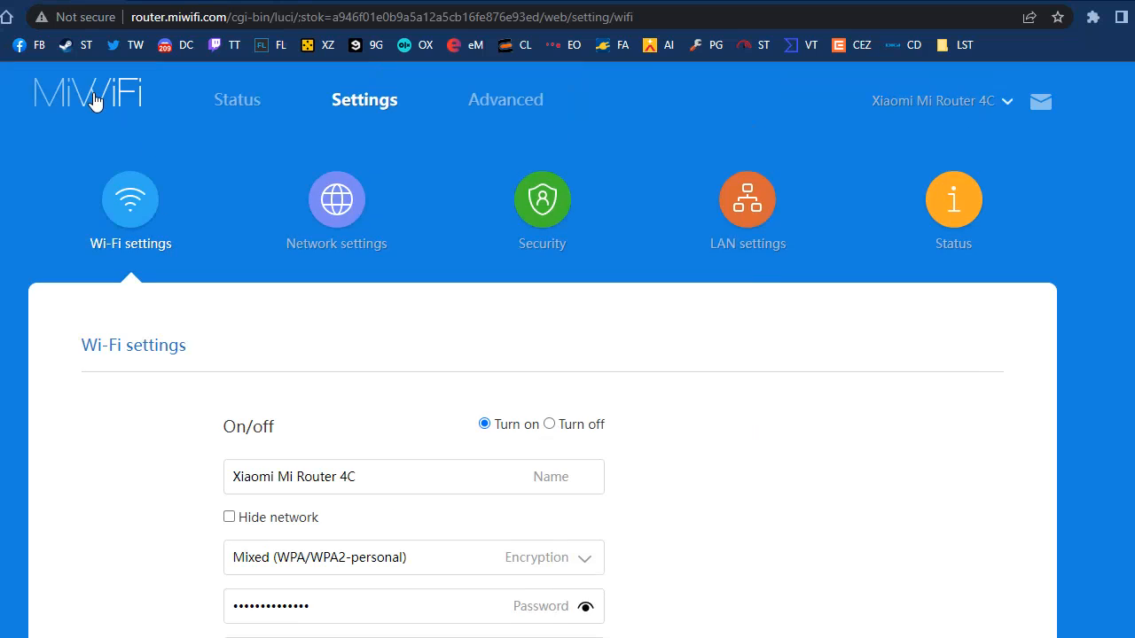
pyautogui.moveTo(276, 187)
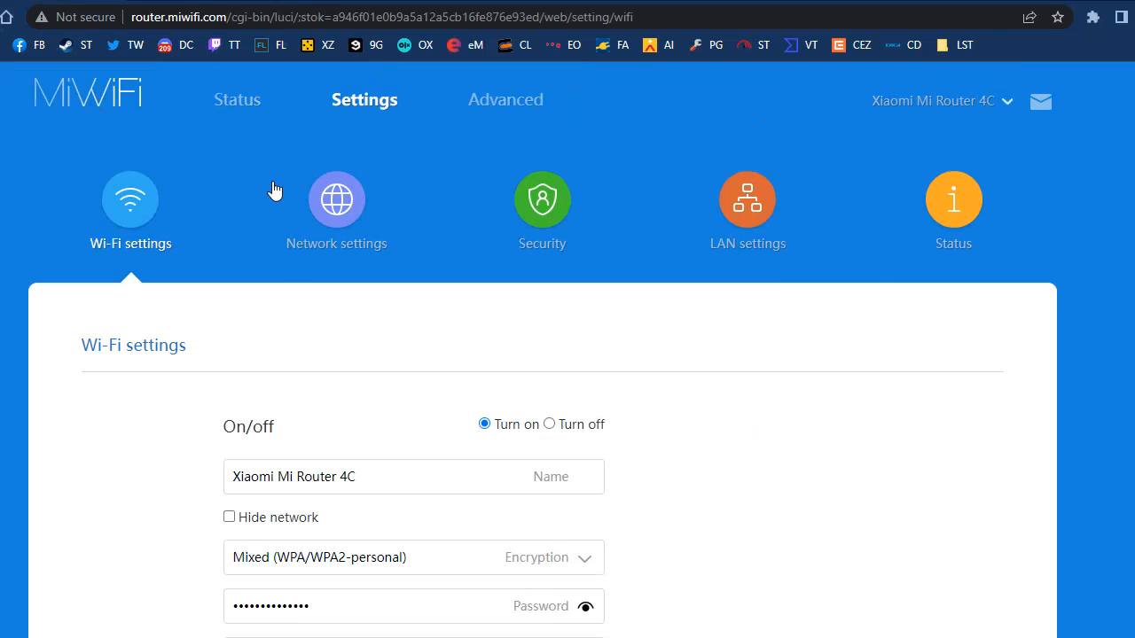
# Show the Status overview's real-time network status with 10.6MB/s max download speed
pyautogui.click(238, 100)
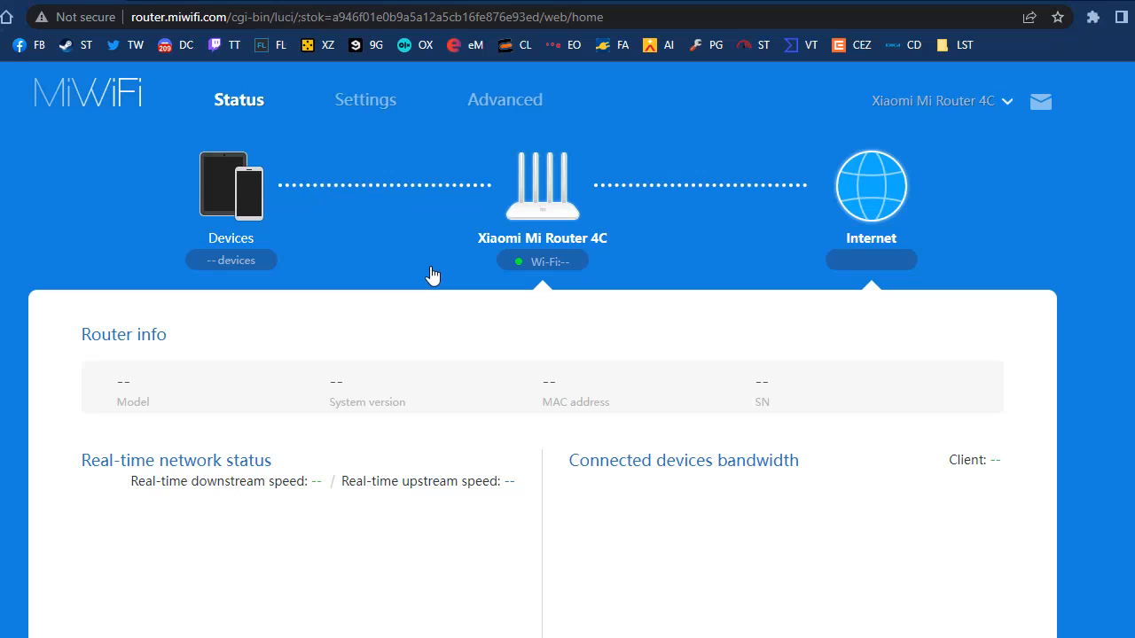
pyautogui.scroll(-3)
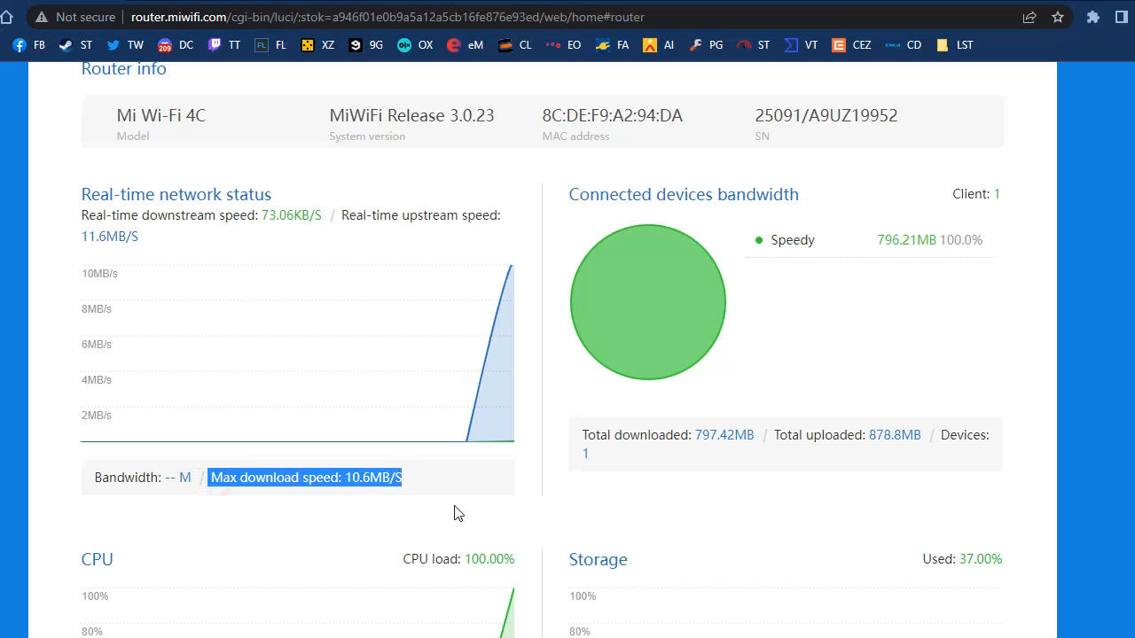
pyautogui.scroll(-3)
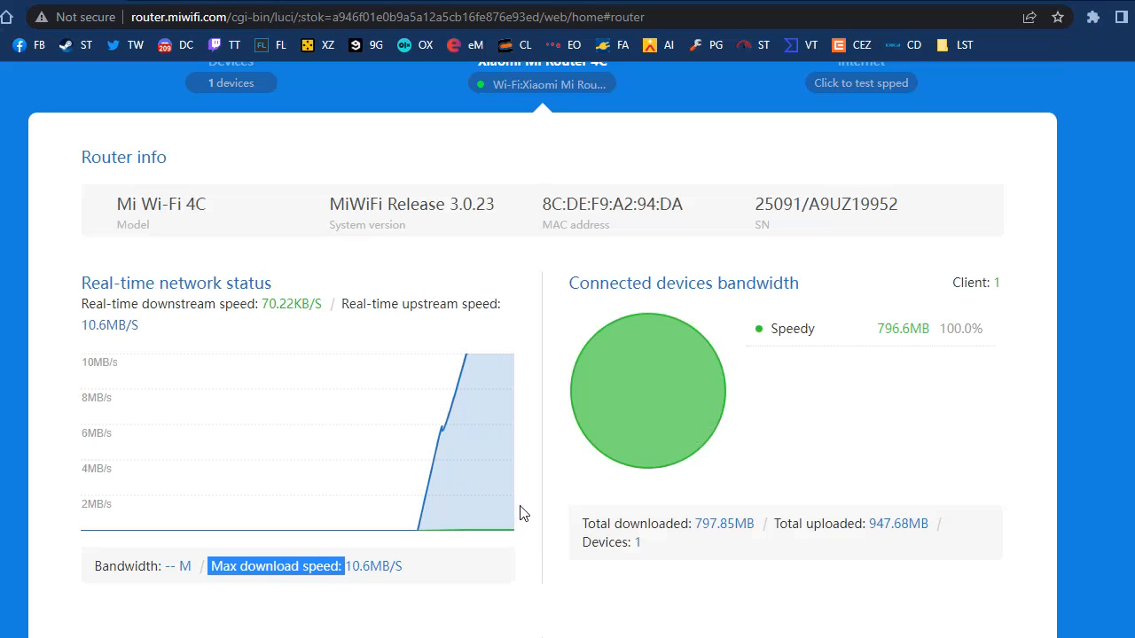
pyautogui.moveTo(523, 523)
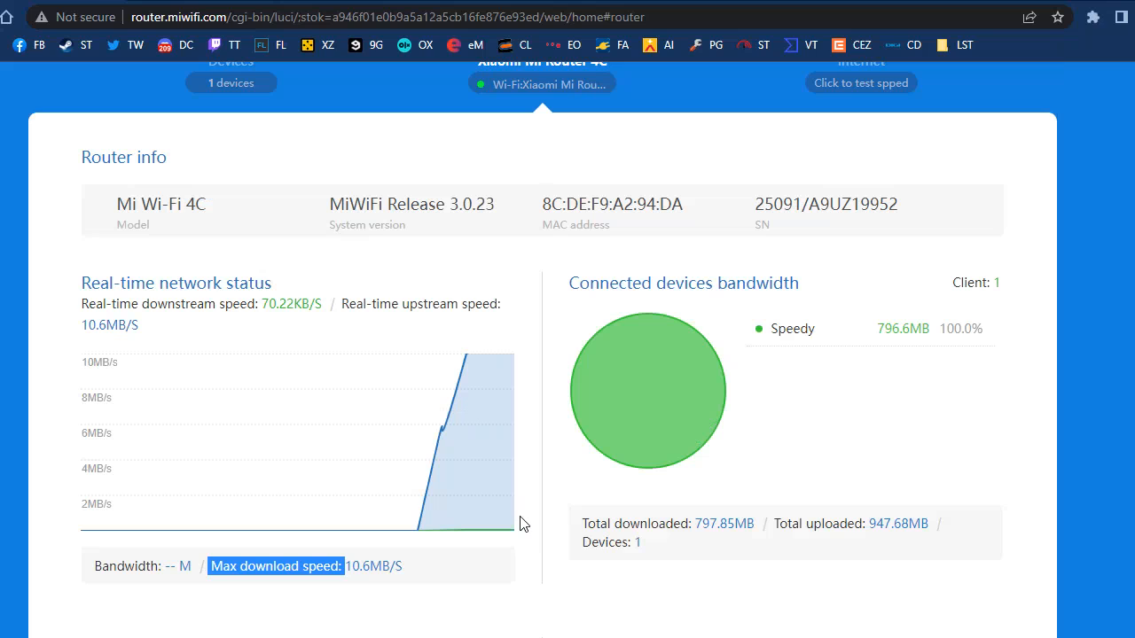